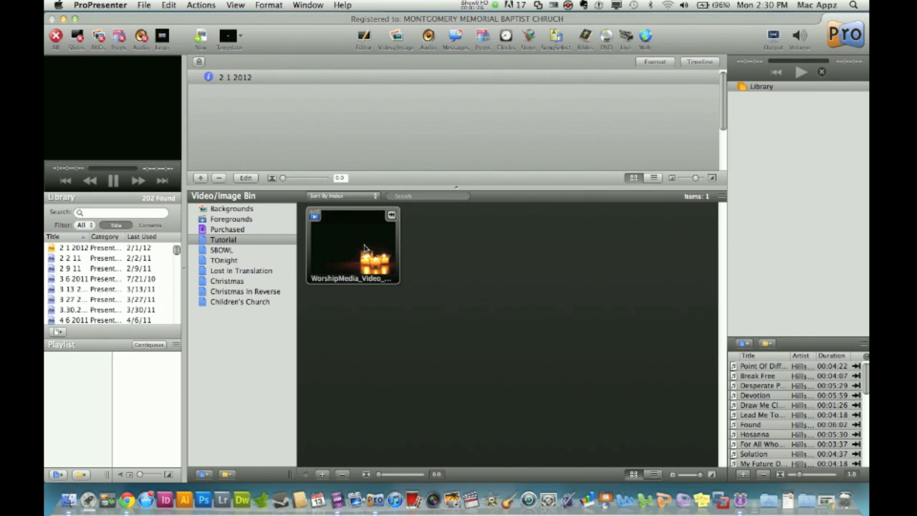
Play the WorshipMedia candle clip from the Tutorial Video/Image Bin in the preview
left_click(351, 245)
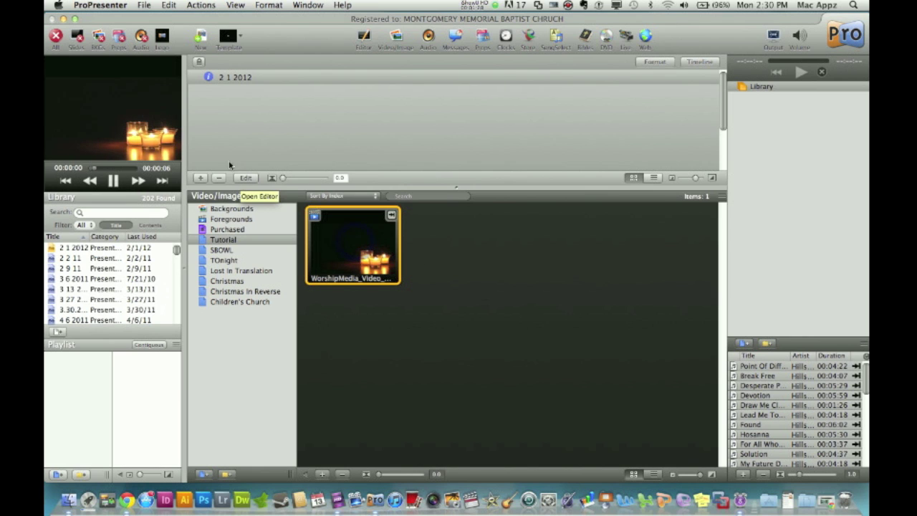
mouse_move(138, 94)
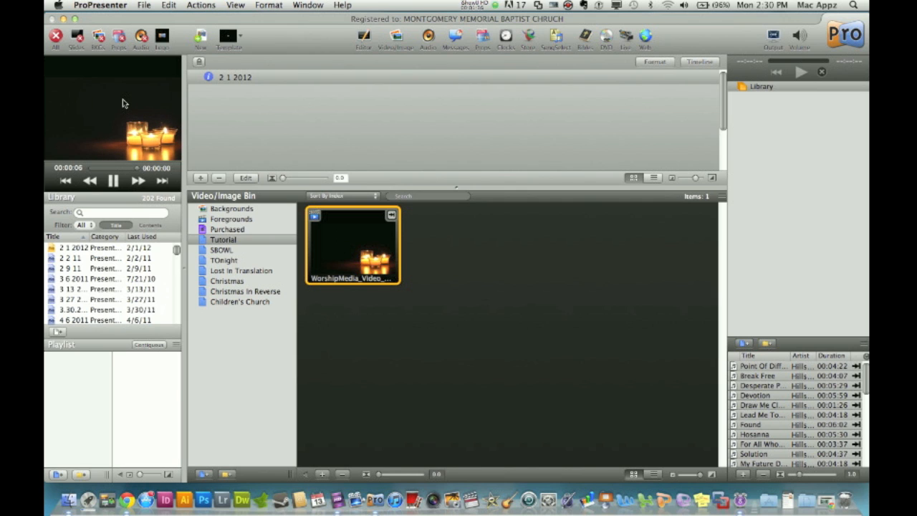
mouse_move(166, 106)
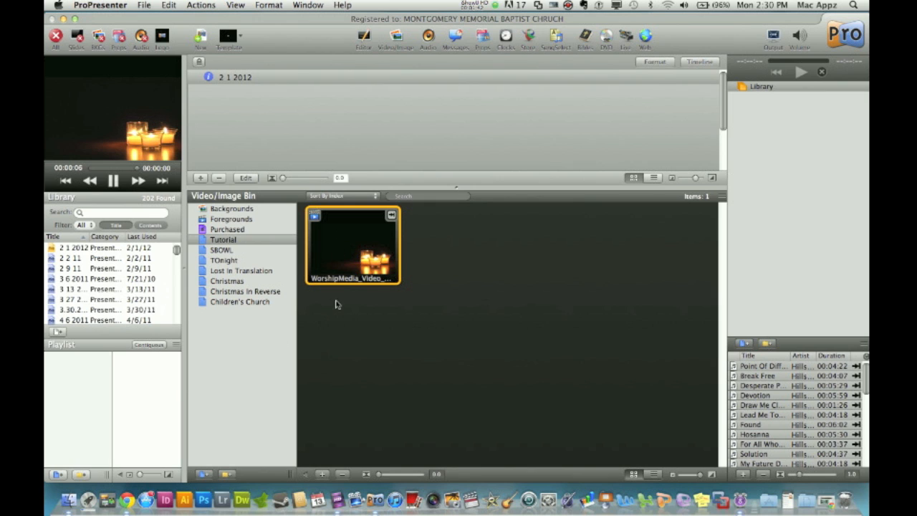
mouse_move(381, 327)
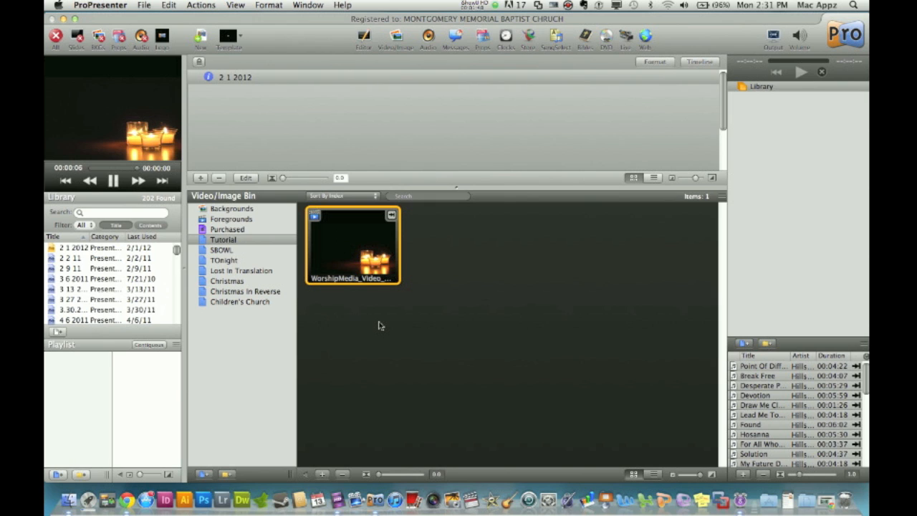
mouse_move(433, 281)
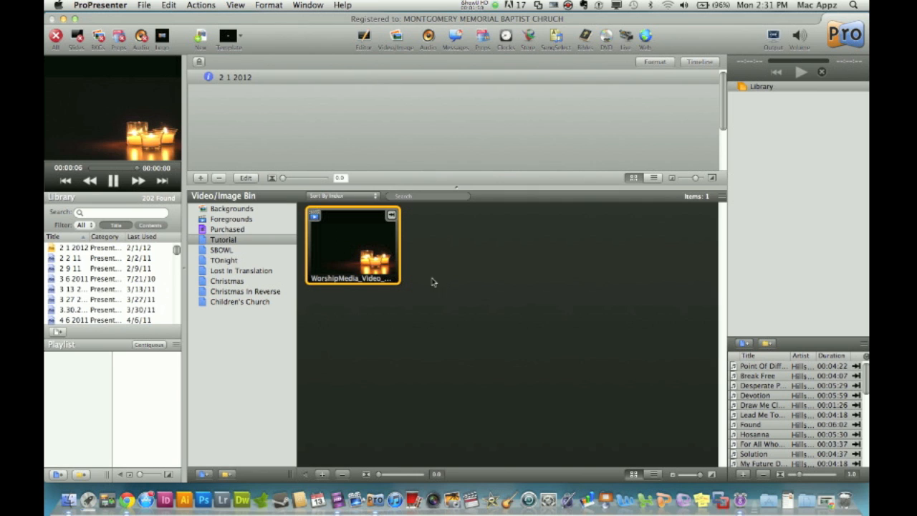
mouse_move(367, 247)
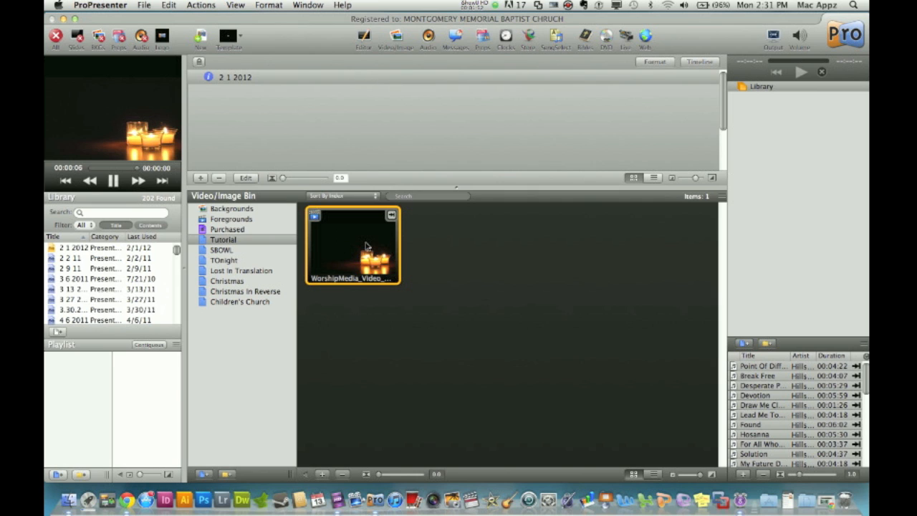
Enable Loop on the candle clip from its context menu
right_click(366, 246)
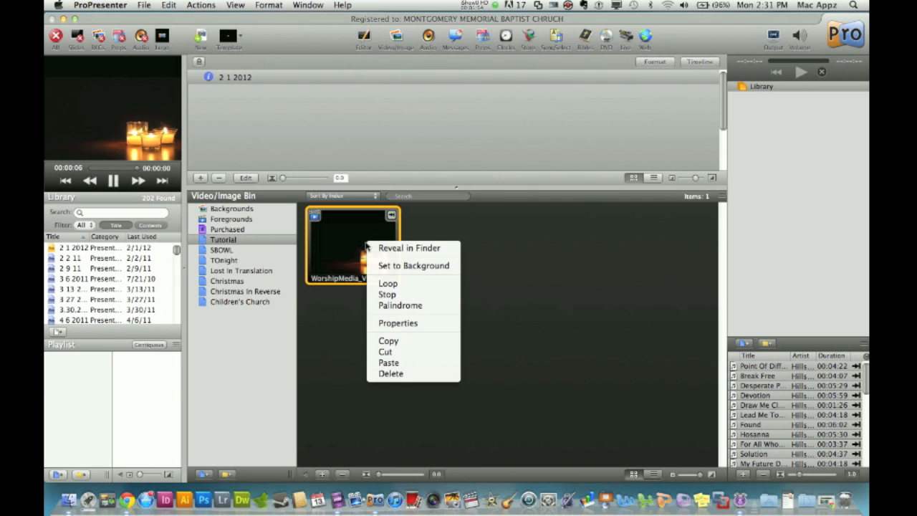
mouse_move(410, 248)
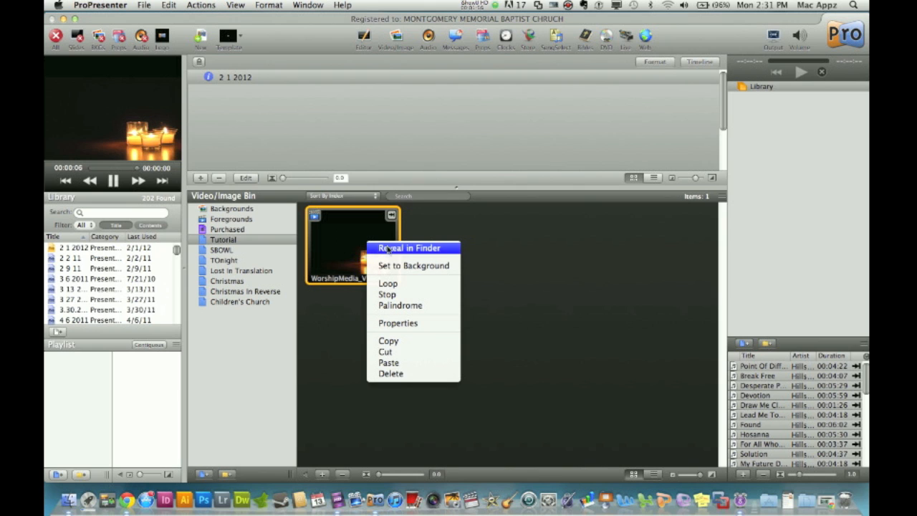
mouse_move(427, 252)
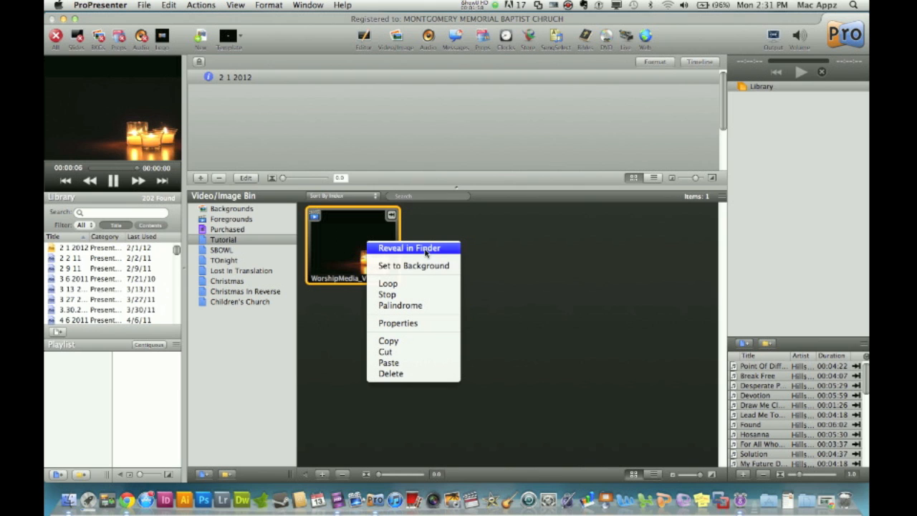
mouse_move(404, 373)
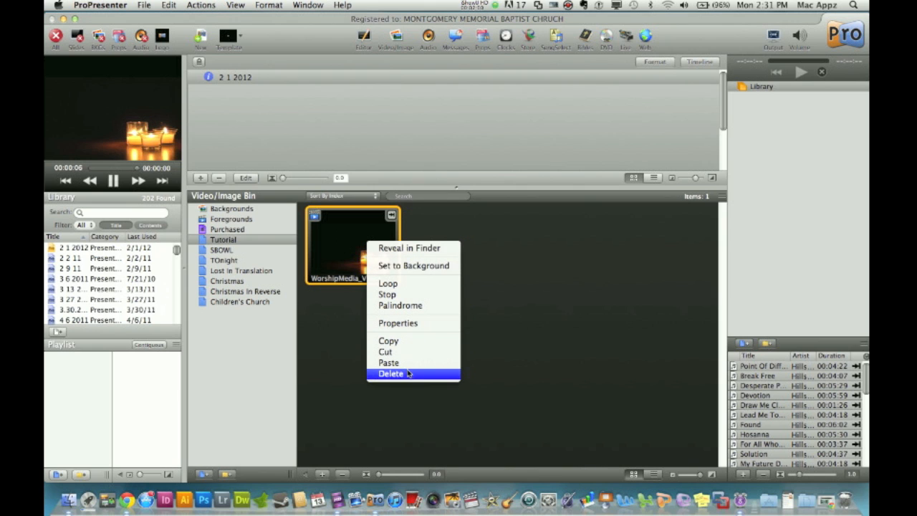
mouse_move(412, 294)
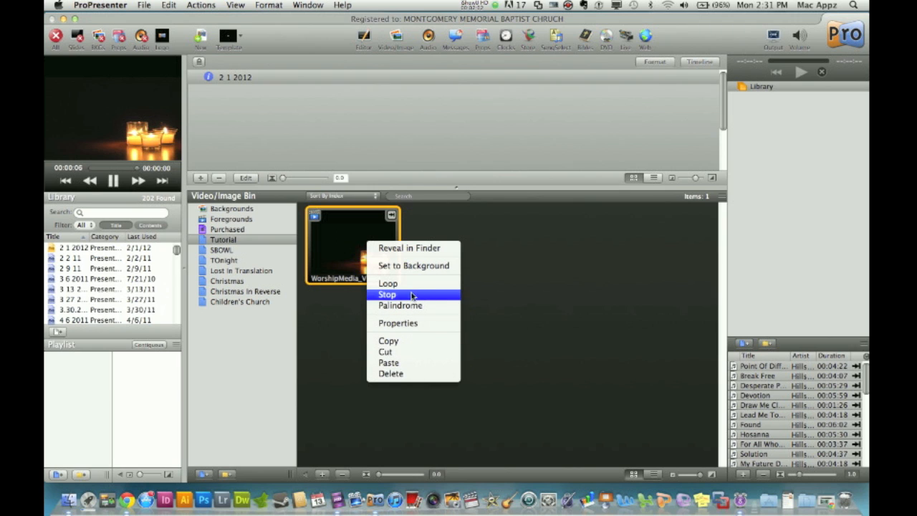
mouse_move(398, 282)
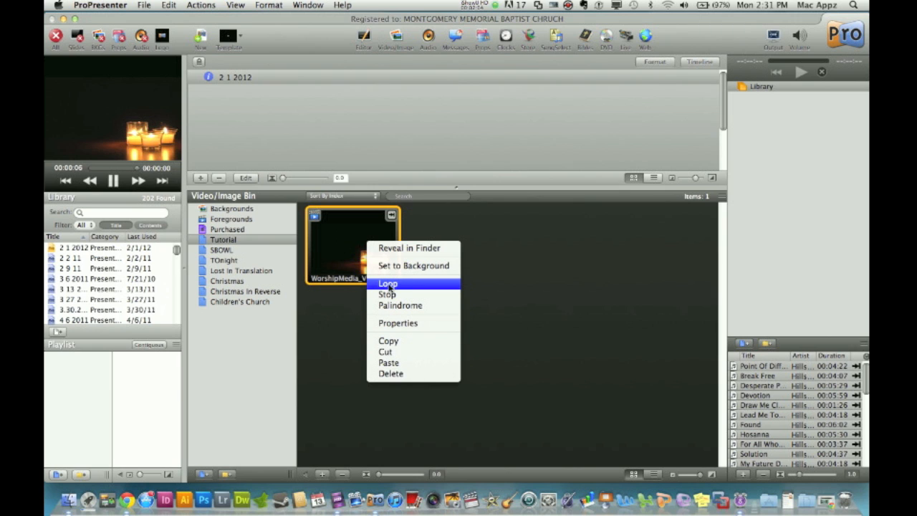
left_click(387, 282)
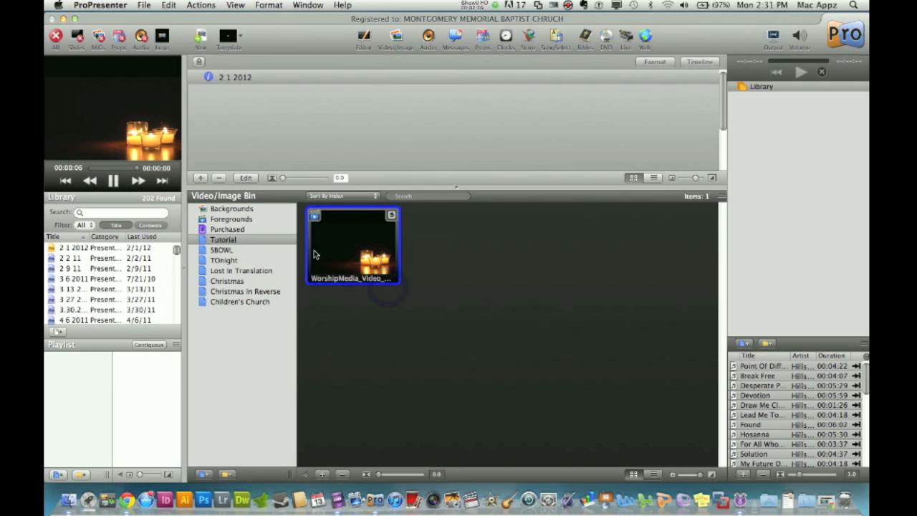
mouse_move(399, 223)
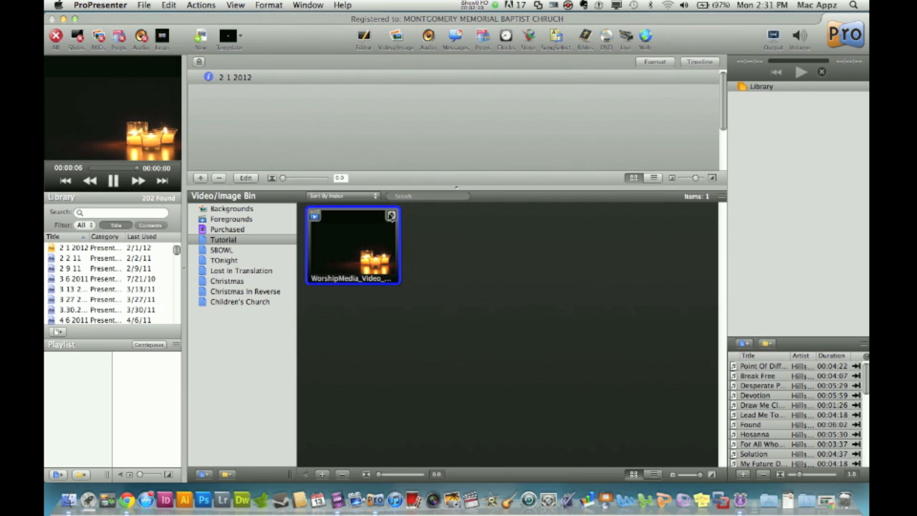
mouse_move(398, 221)
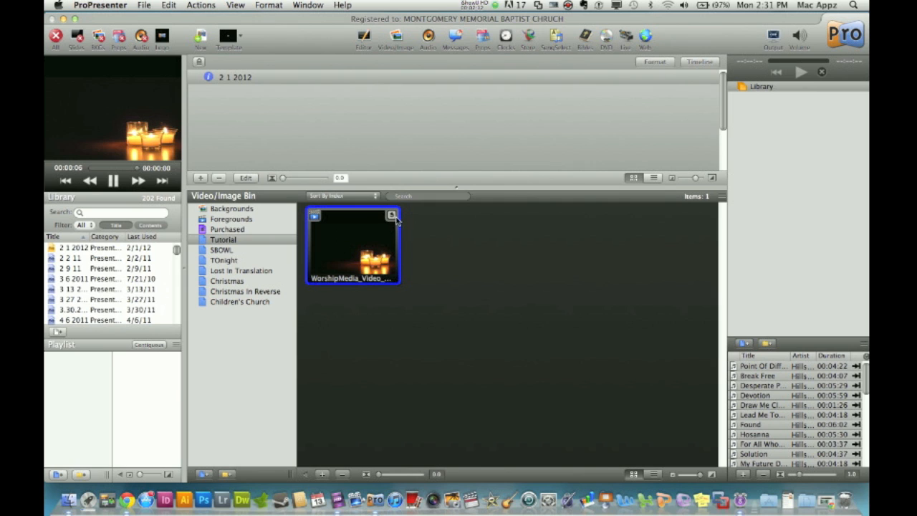
mouse_move(426, 235)
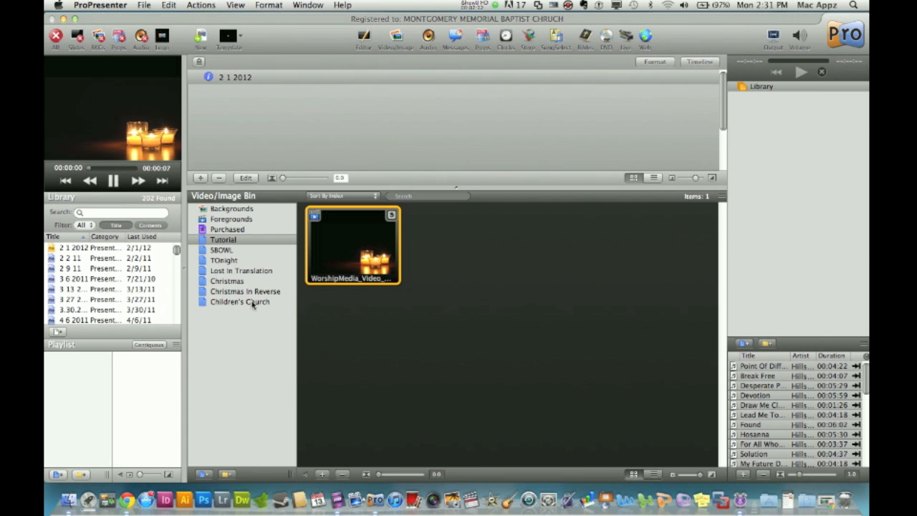
Reopen the candle clip's context menu in the Video/Image Bin
right_click(351, 244)
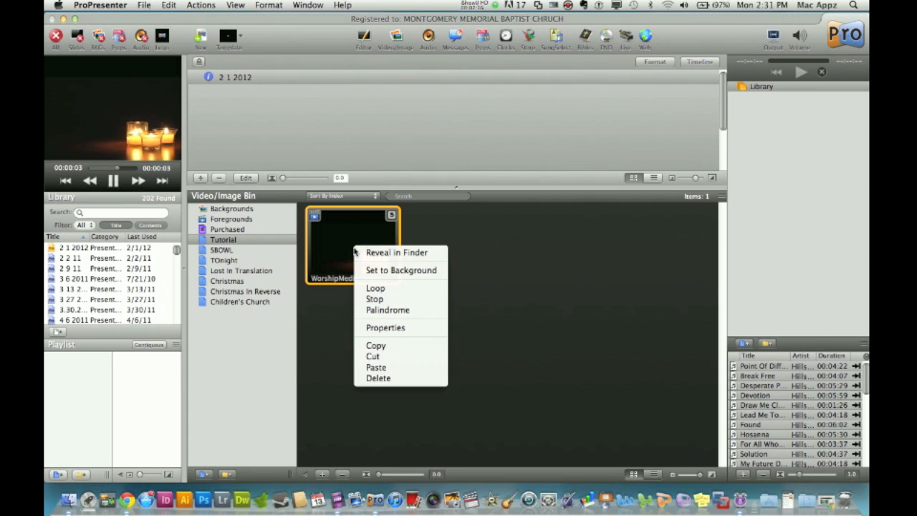
mouse_move(381, 299)
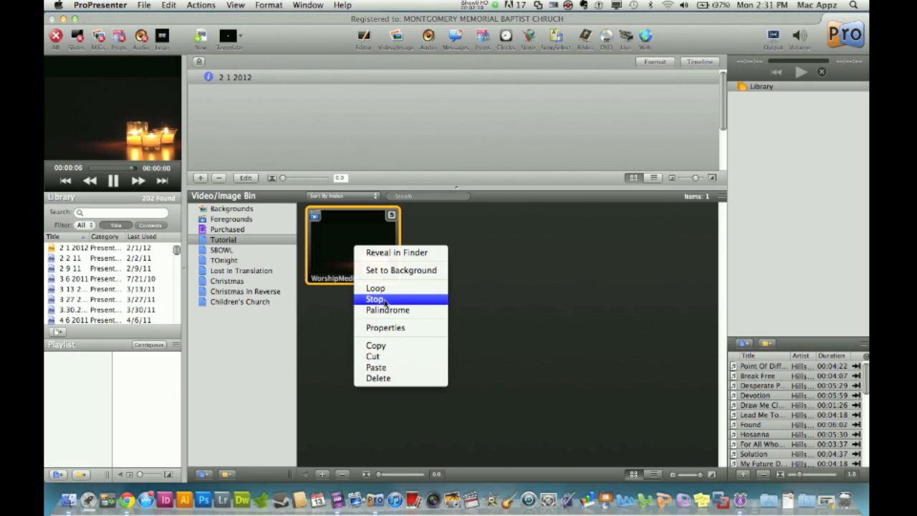
mouse_move(389, 310)
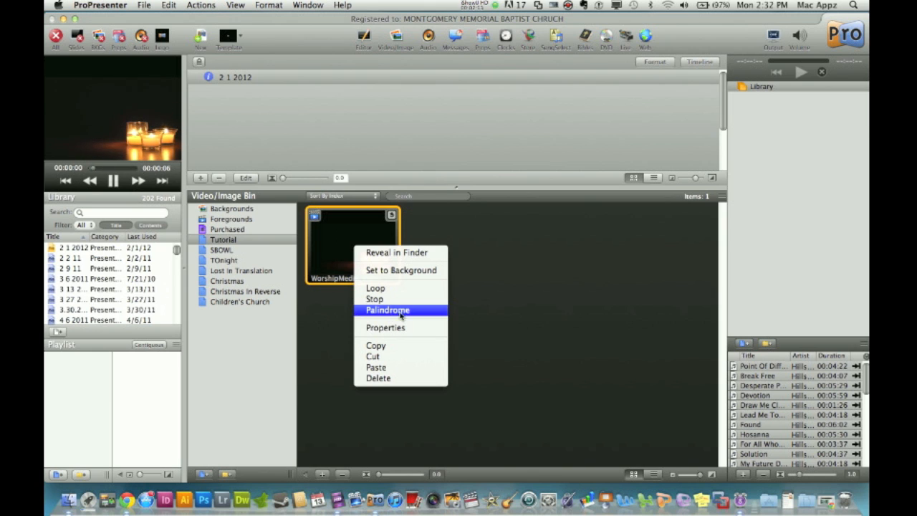
mouse_move(384, 327)
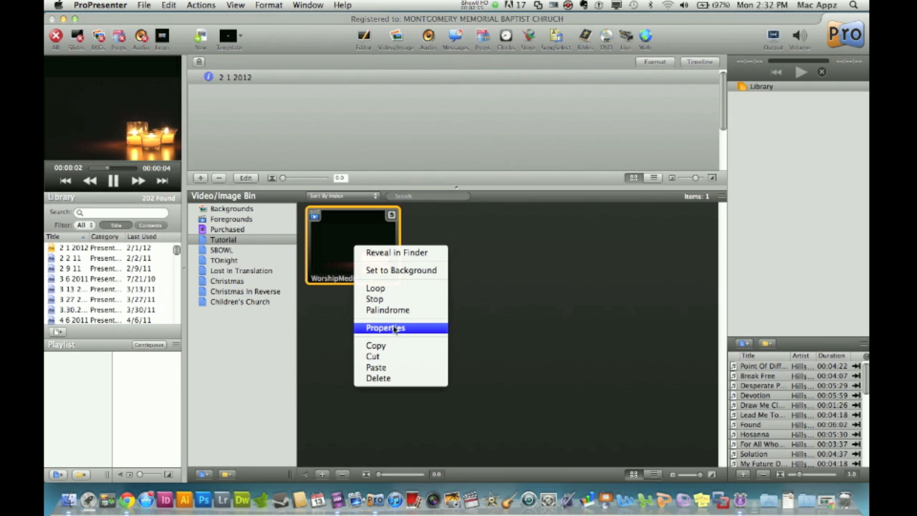
Choose Properties to open the candle clip's Cue Inspector
left_click(384, 326)
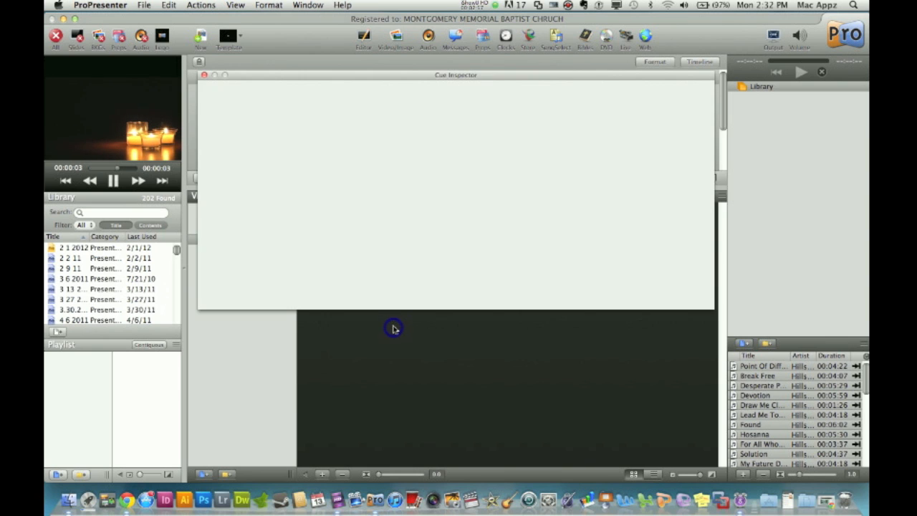